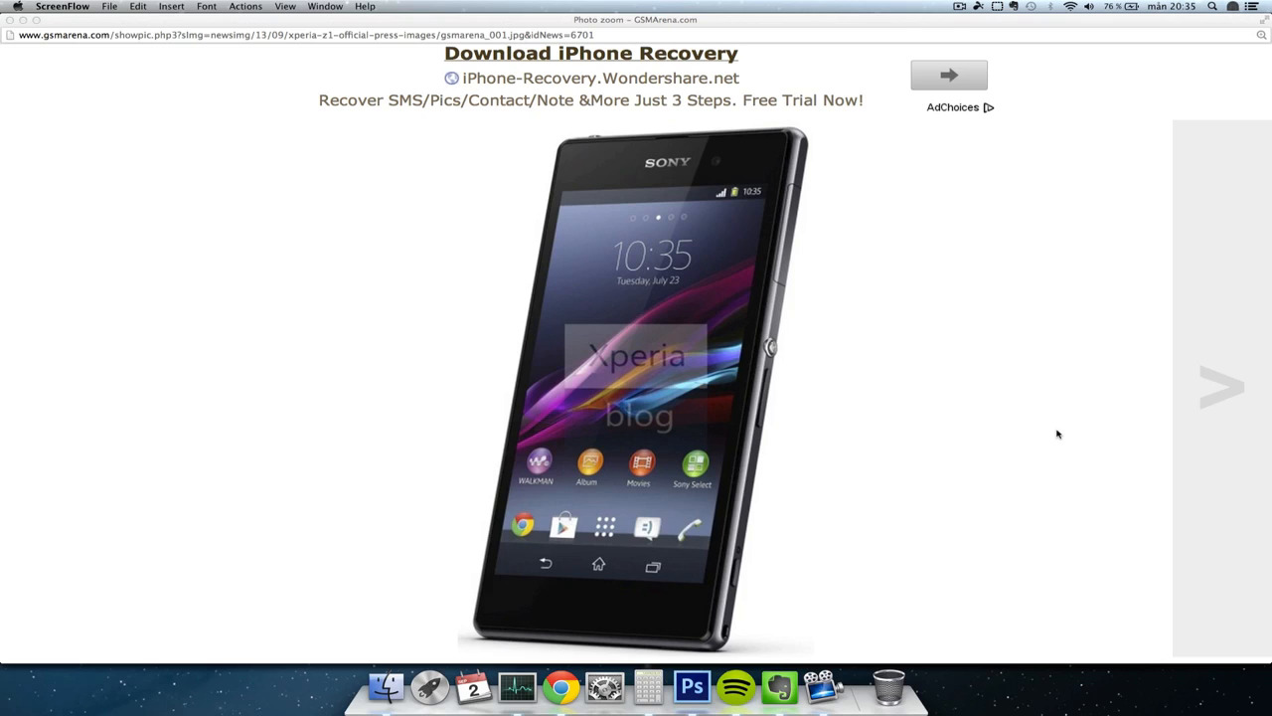
{"action": "mouse_move", "coordinate": [1223, 384]}
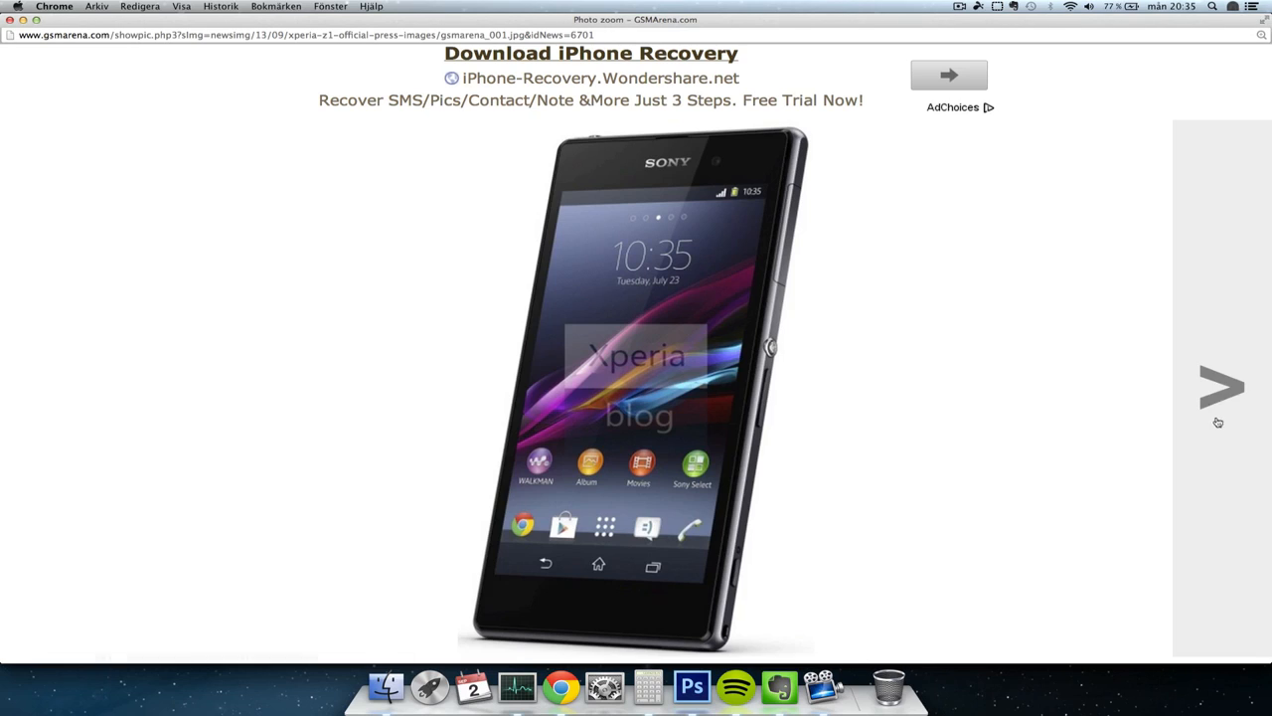
Advance the Xperia Z1 photo viewer to the second image, the back press photo
{"action": "left_click", "coordinate": [1221, 388]}
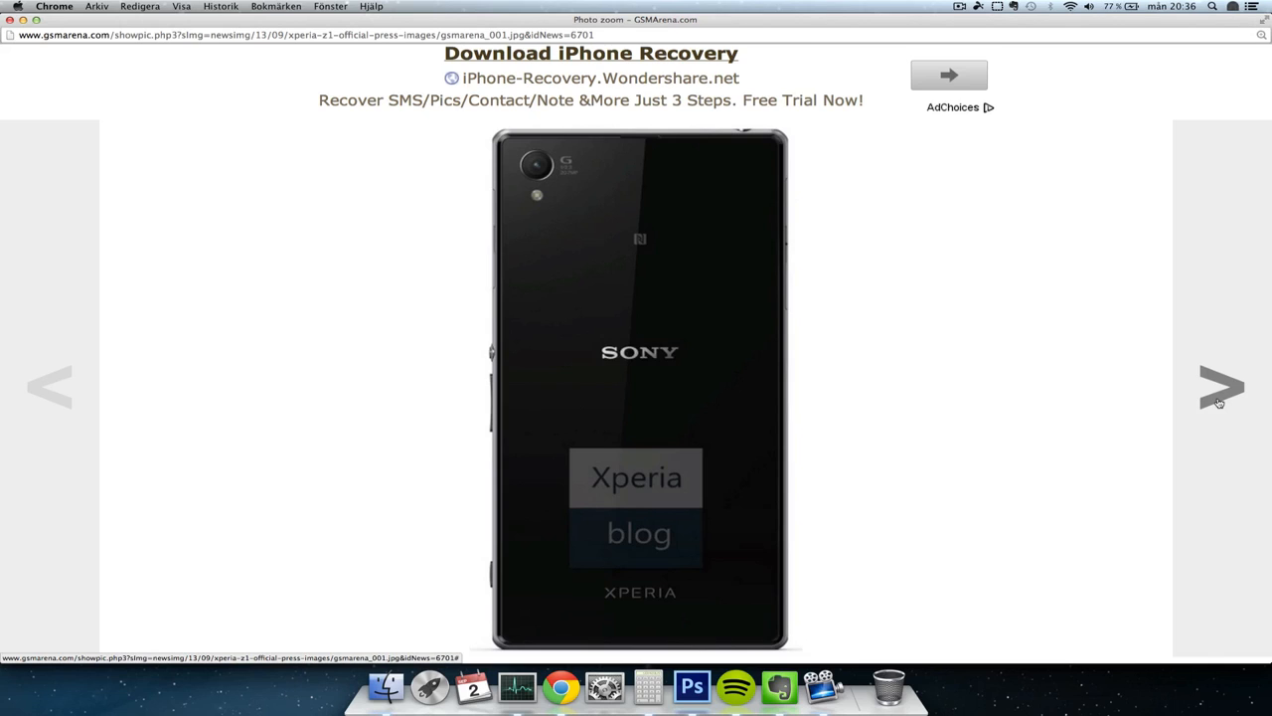
Browse forward to the Xperia Z1 side-profile shot, then back to the front press photo
{"action": "left_click", "coordinate": [1222, 388]}
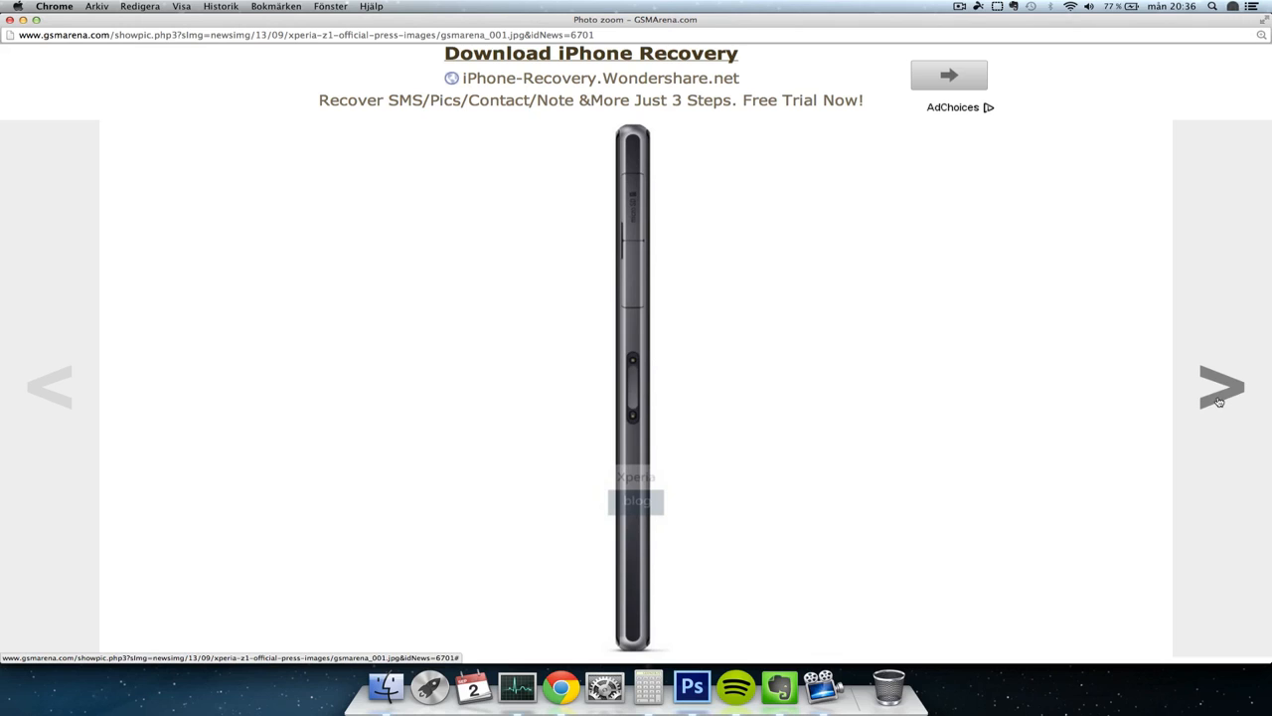
{"action": "left_click", "coordinate": [1221, 387]}
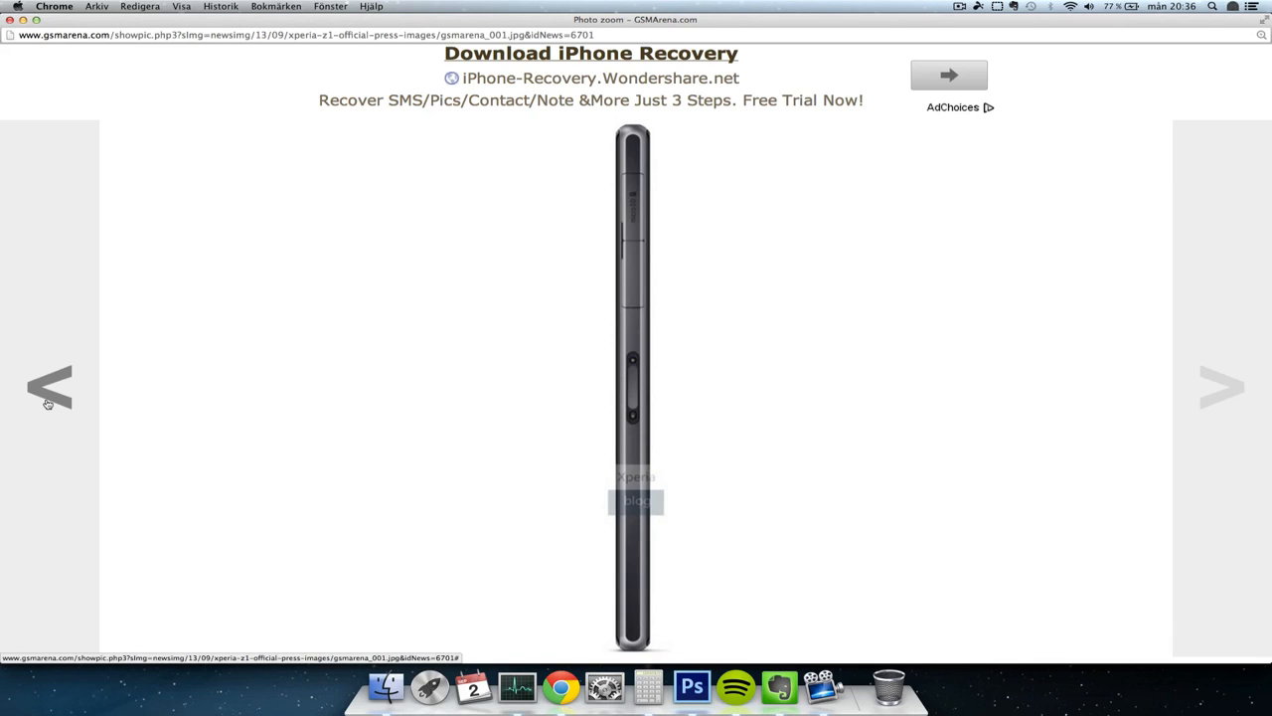
{"action": "left_click", "coordinate": [1220, 386]}
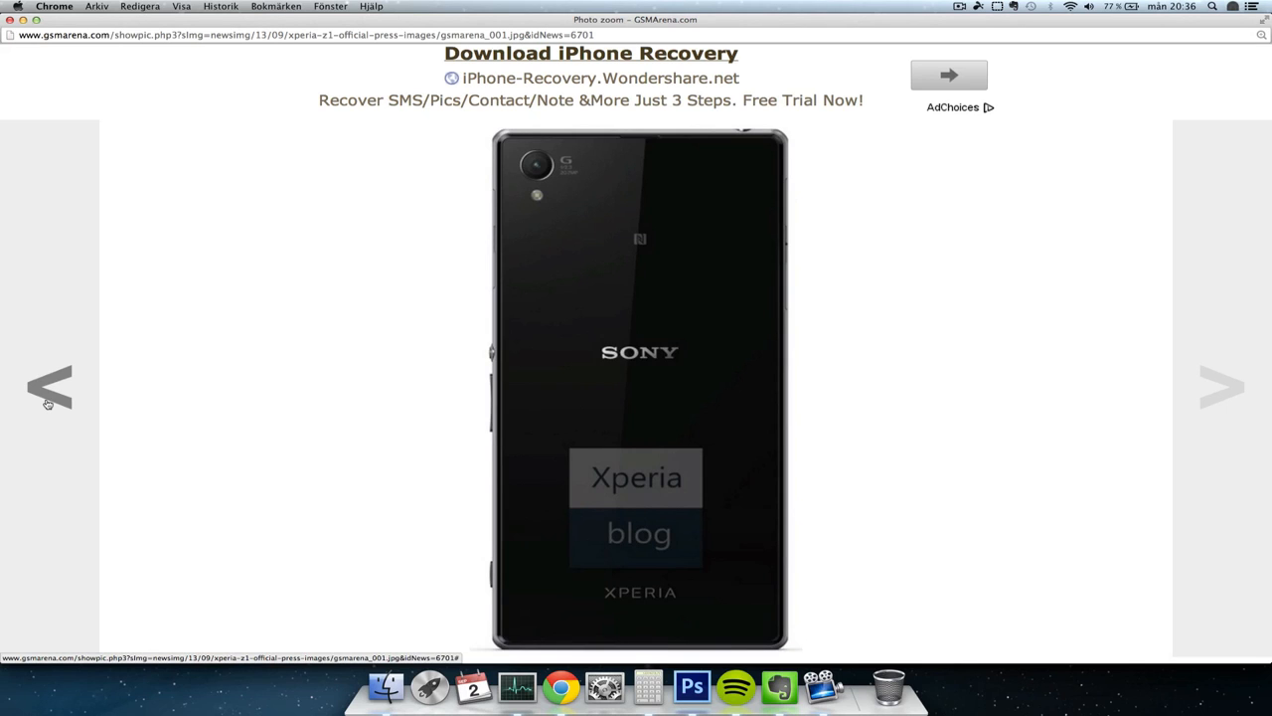
{"action": "left_click", "coordinate": [49, 388]}
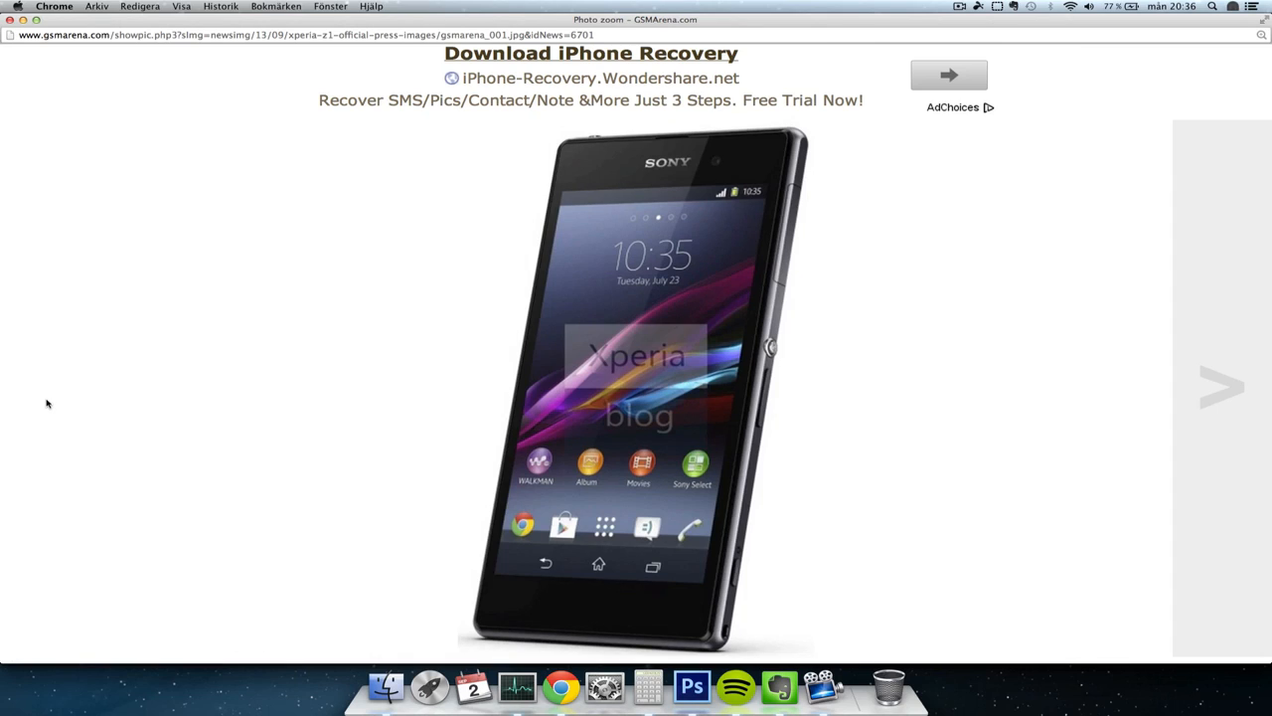
{"action": "mouse_move", "coordinate": [169, 386]}
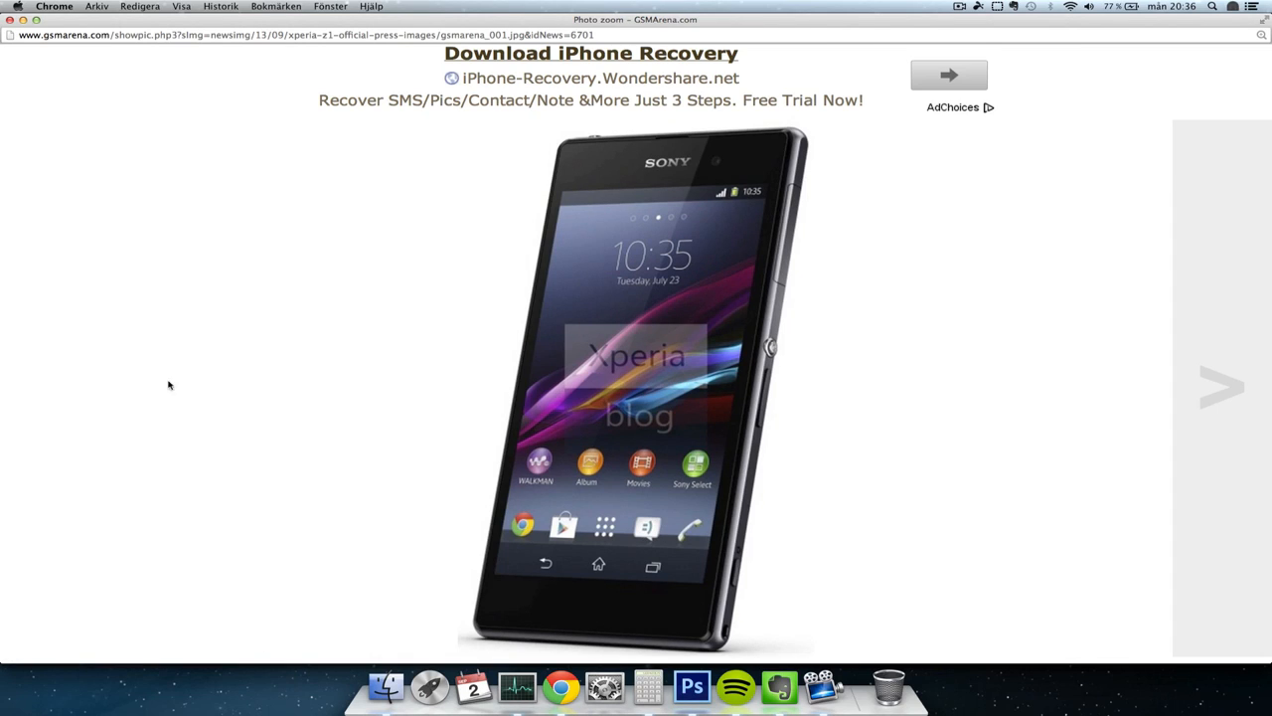
{"action": "mouse_move", "coordinate": [231, 372]}
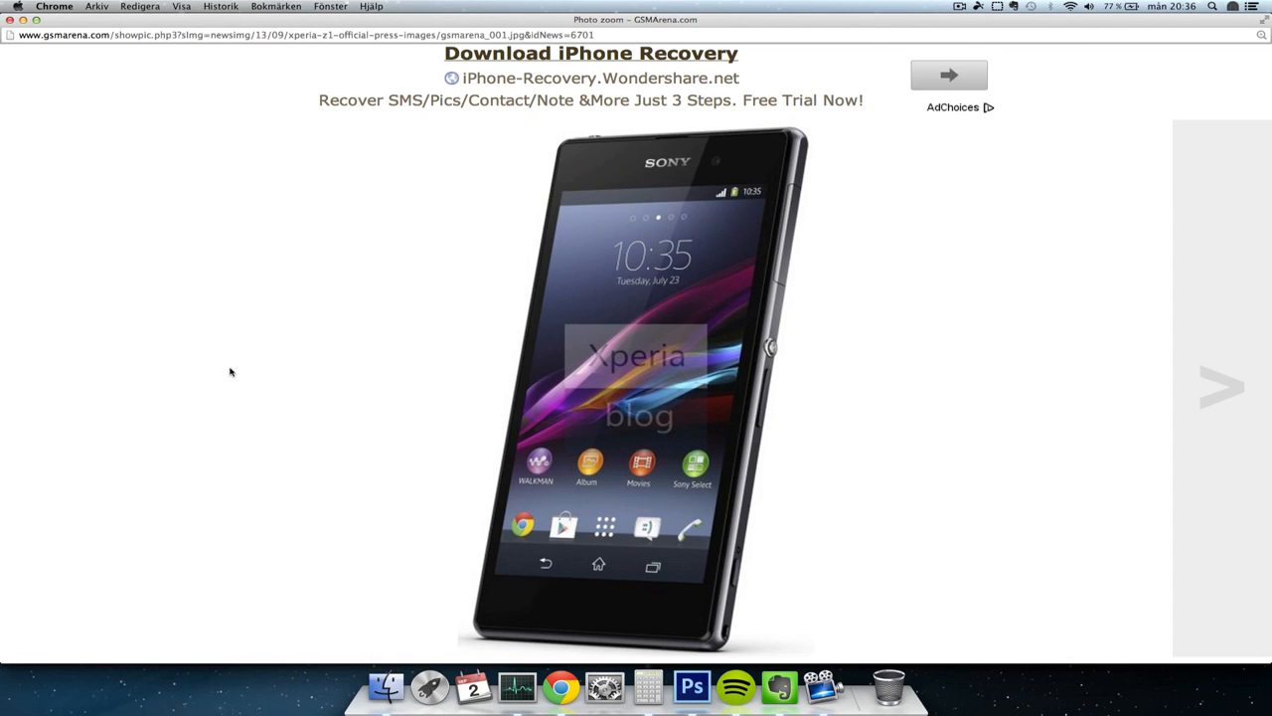